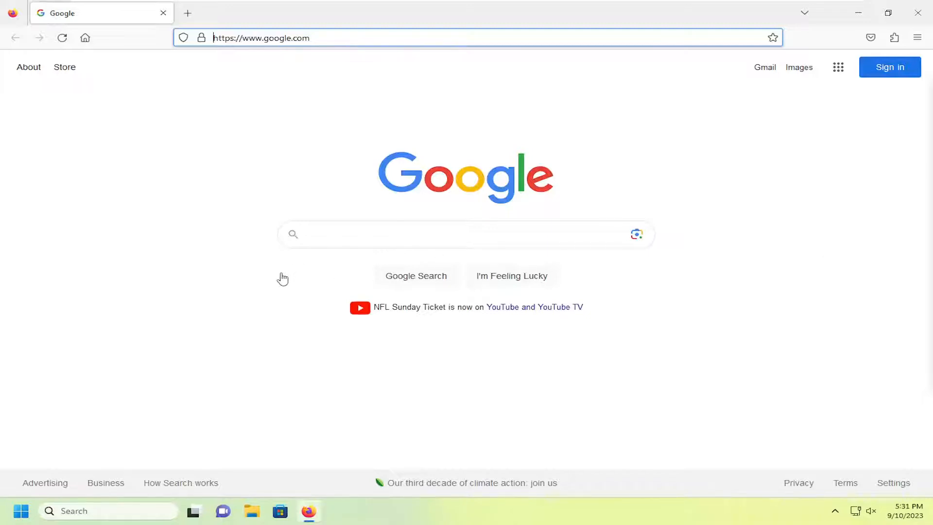
mouse_move(239, 314)
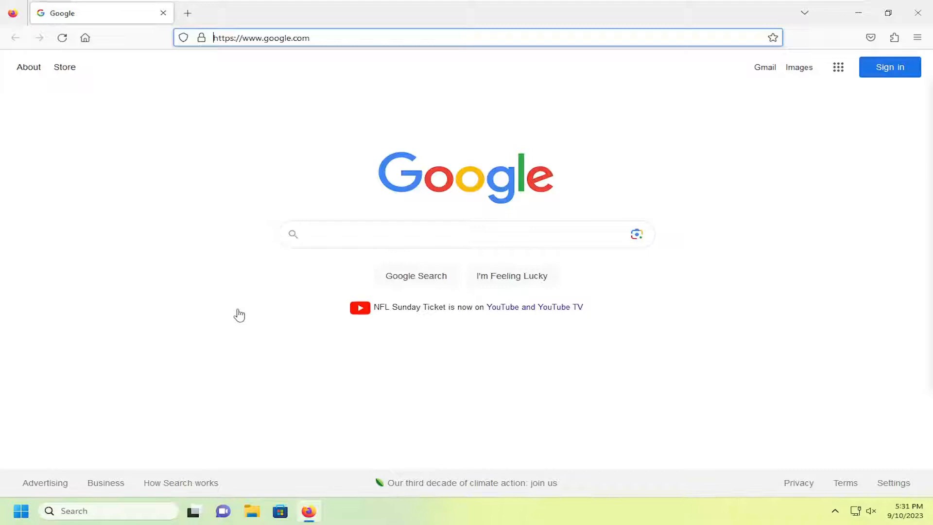
mouse_move(283, 209)
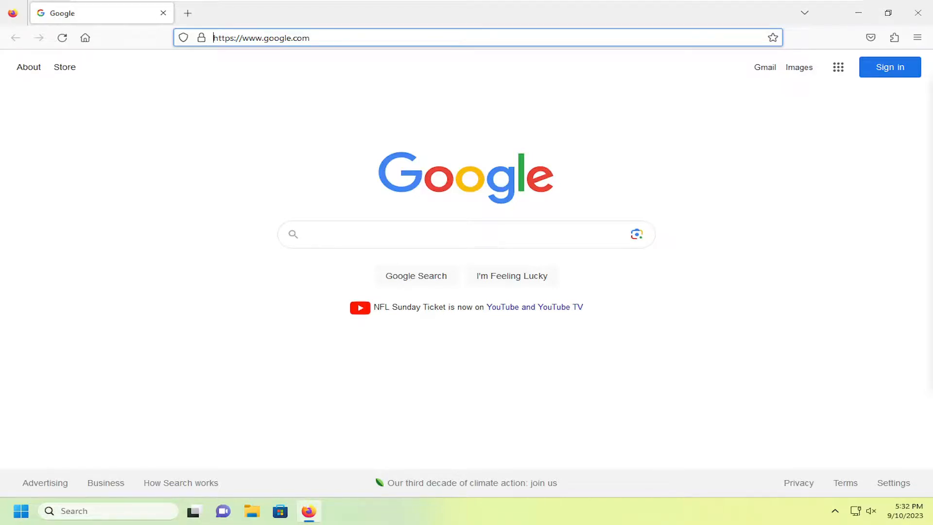
mouse_move(832, 173)
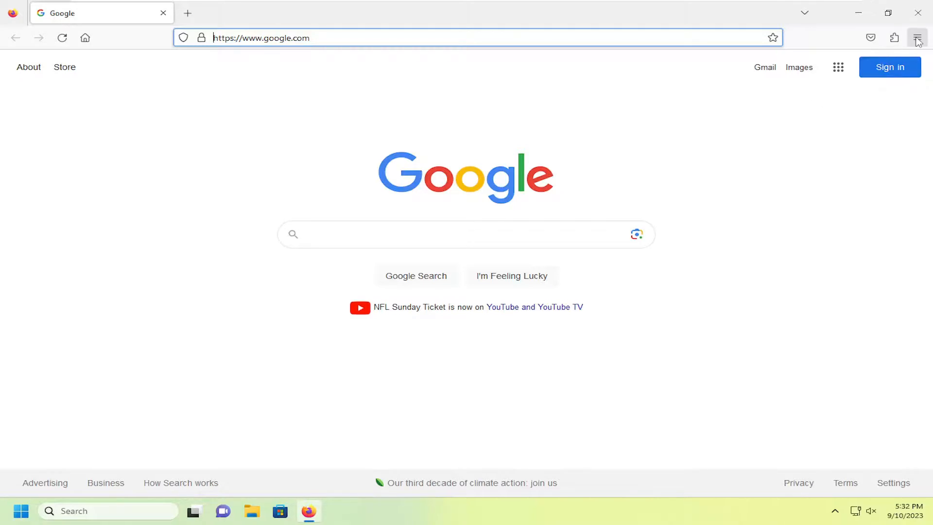
- Reach Firefox Settings' General page via the main menu
click(918, 38)
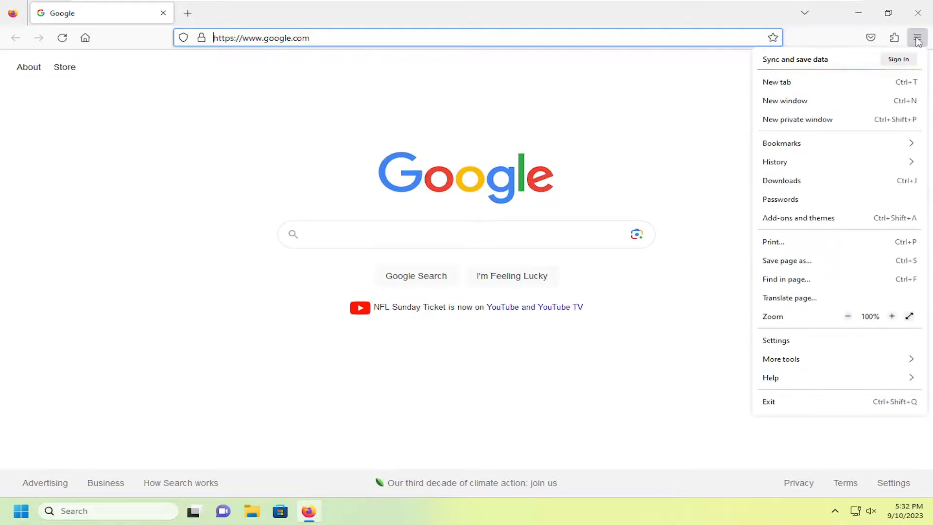
click(776, 341)
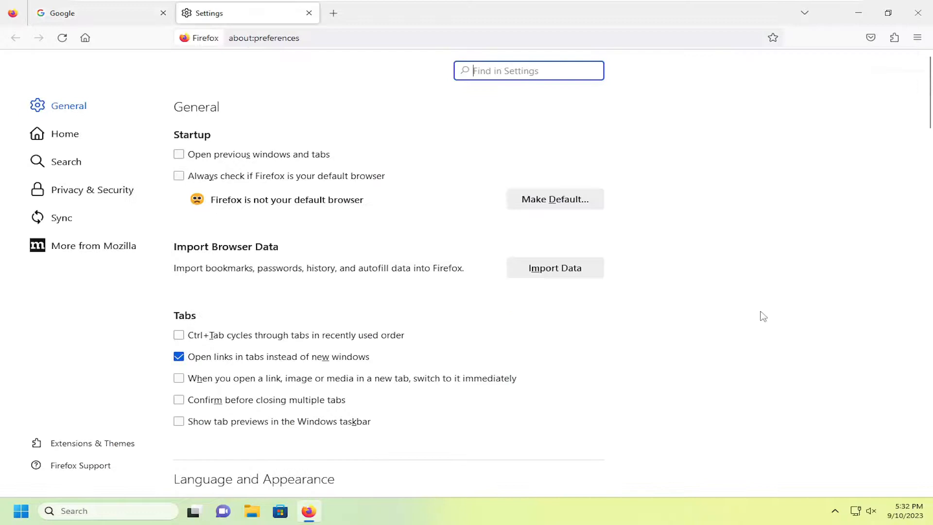
- Scroll to the Browsing section and ensure 'Use smooth scrolling' is checked
scroll(down, 3)
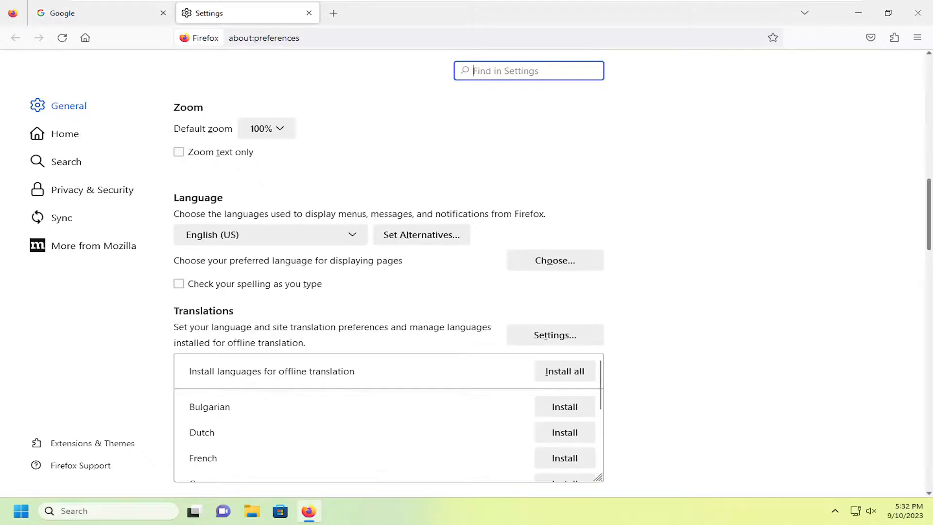
scroll(down, 3)
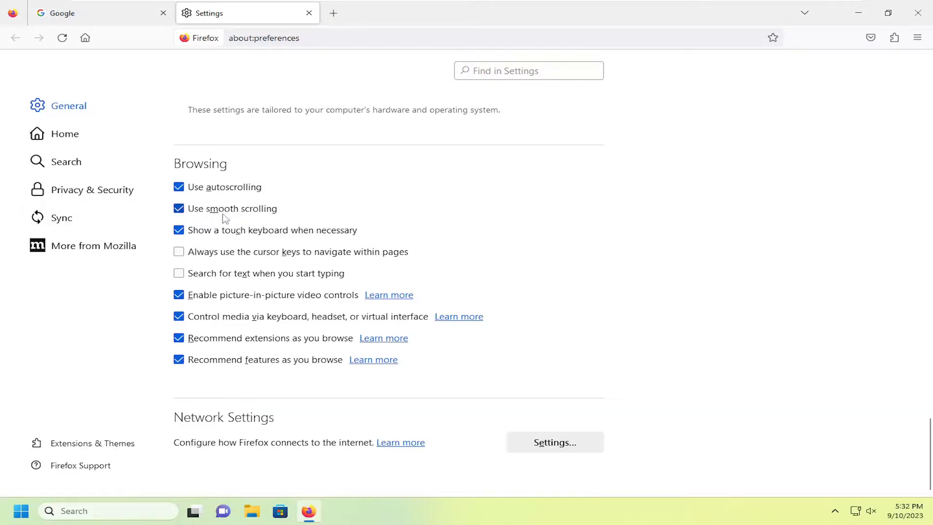
mouse_move(748, 374)
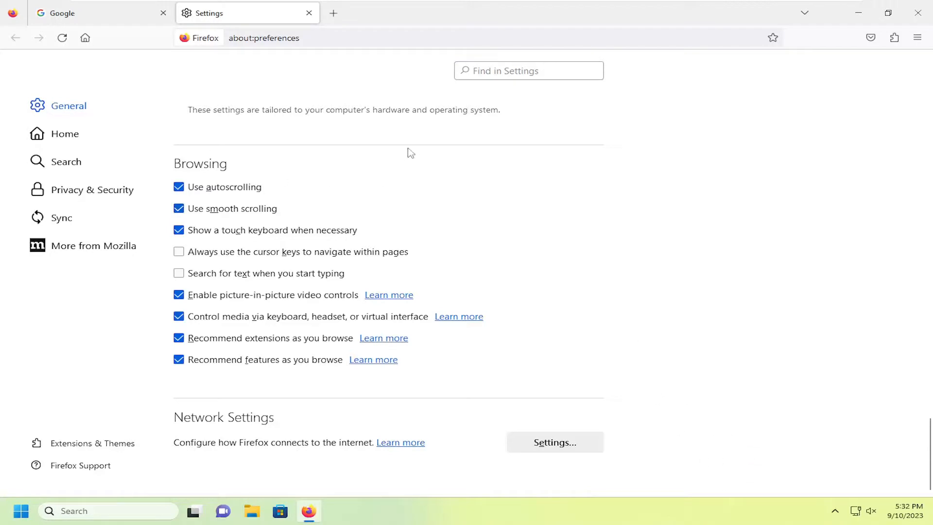
click(177, 250)
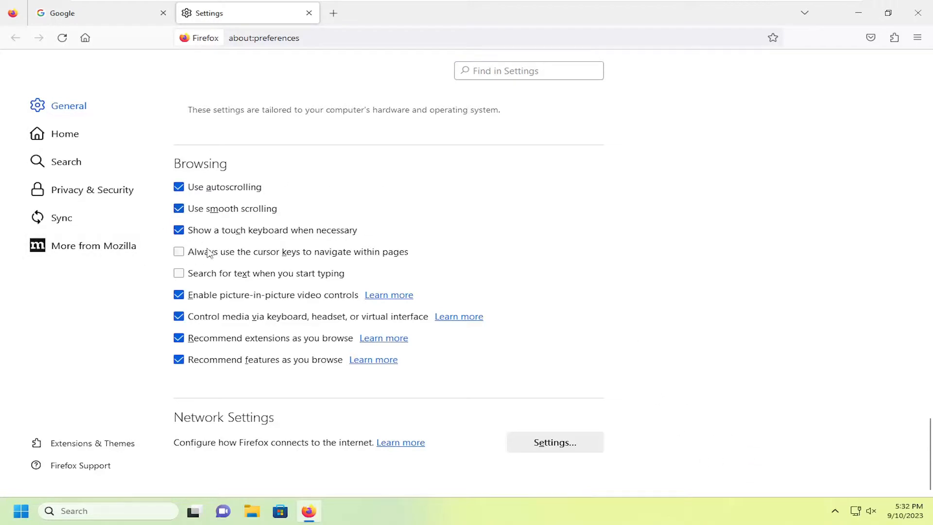